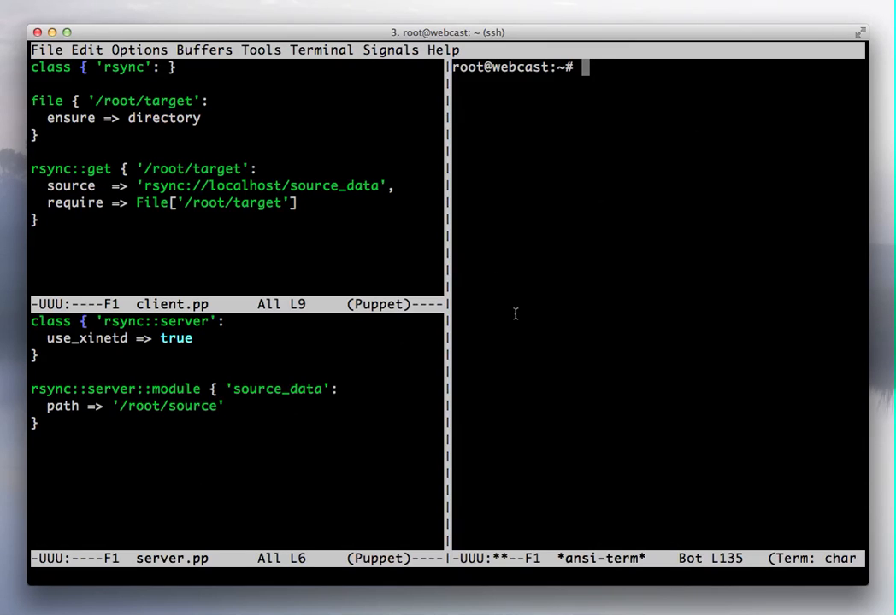
# Print source/content.txt in the terminal, showing it contains 'Content!'
pyautogui.write('cat source/content.txt')
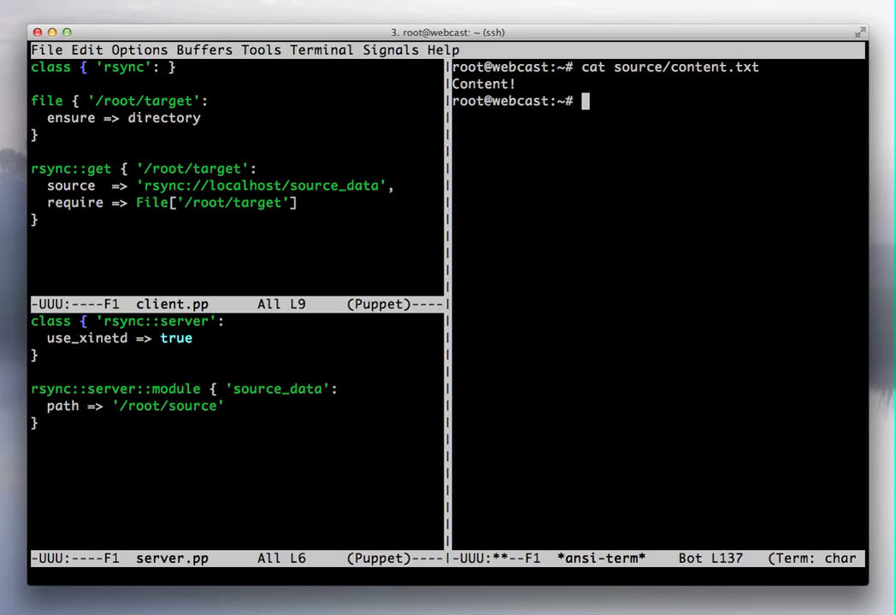
# List the home directory (client.pp, server.pp, source) and begin the puppet apply command
pyautogui.write('ls')
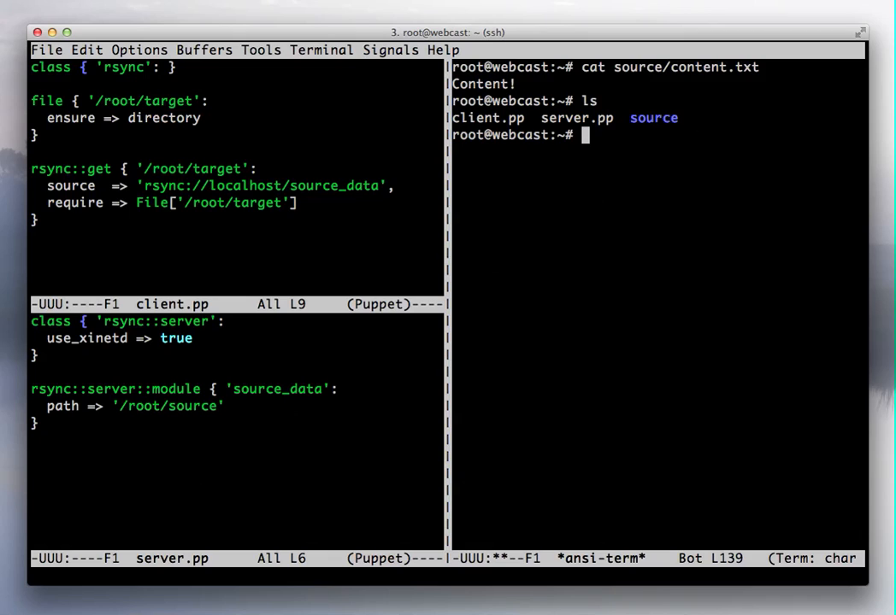
pyautogui.write('puppet ap')
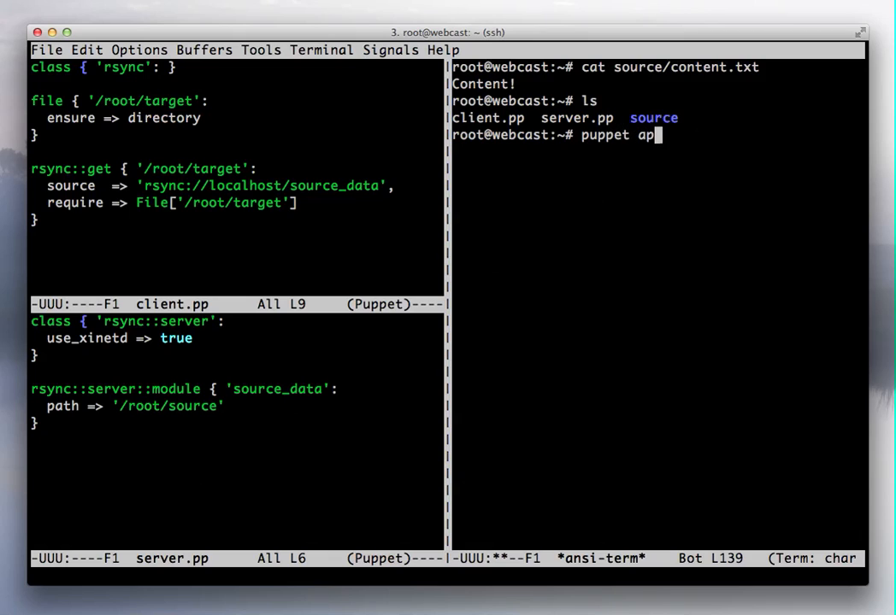
# Apply server.pp with Puppet, creating the rsync server config and xinetd service
pyautogui.write('ply server.pp')
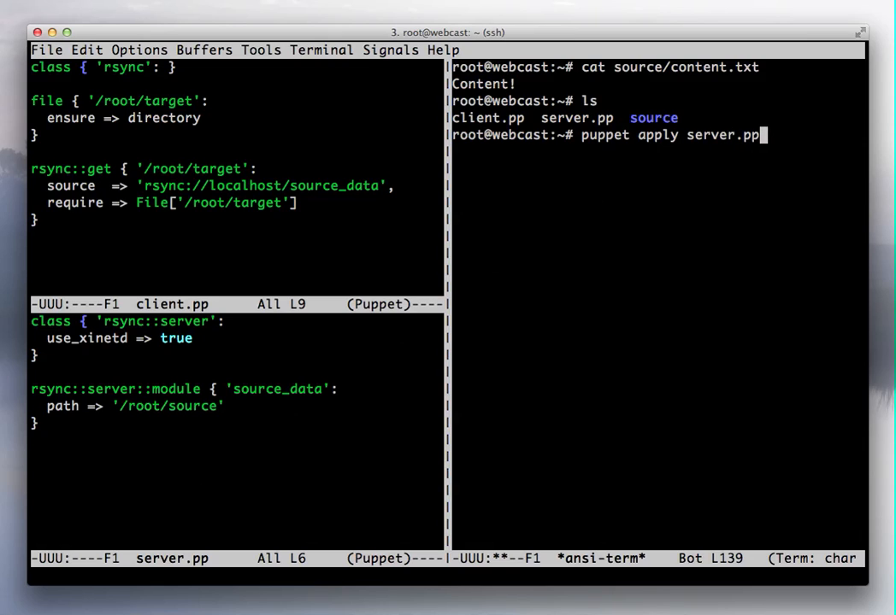
pyautogui.press('Return')
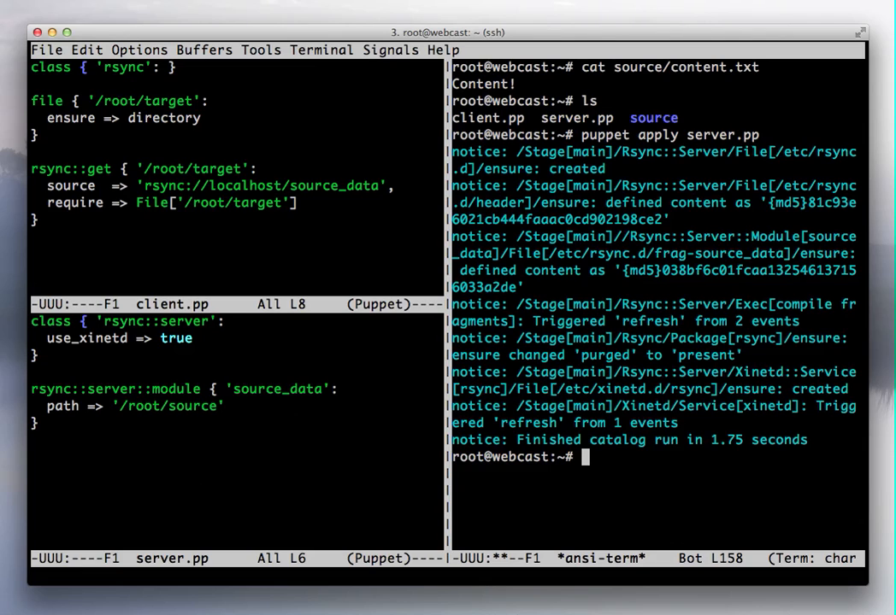
# Apply client.pp with Puppet, creating /root/target and running the rsync get
pyautogui.write('puppet apply client.pp')
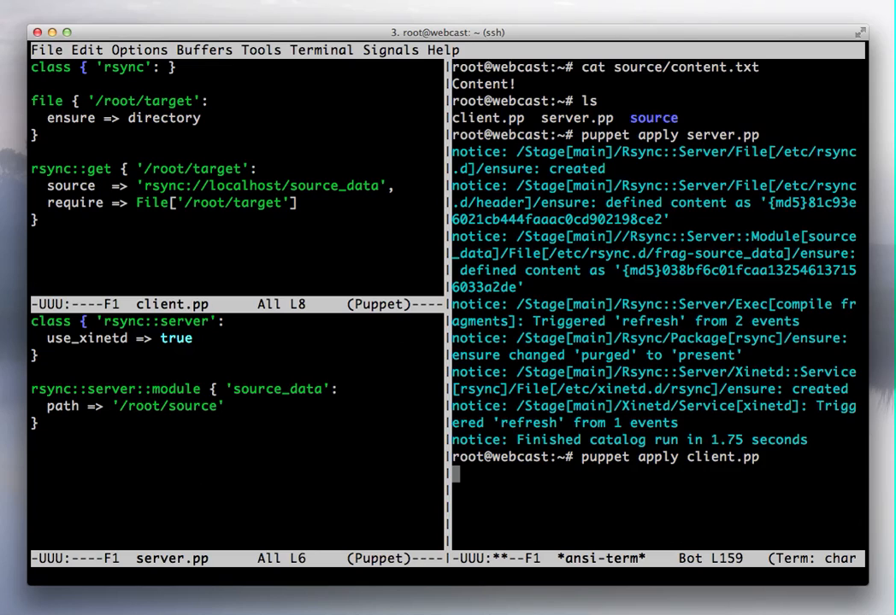
pyautogui.press('Return')
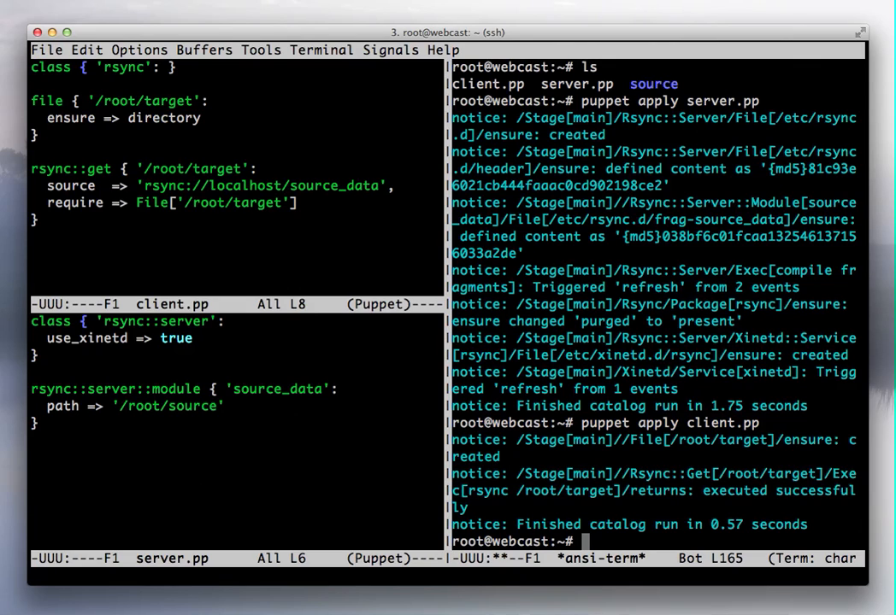
# Confirm target/content.txt exists and print it, showing 'Content!' matches the source
pyautogui.write('ls target/content.txt')
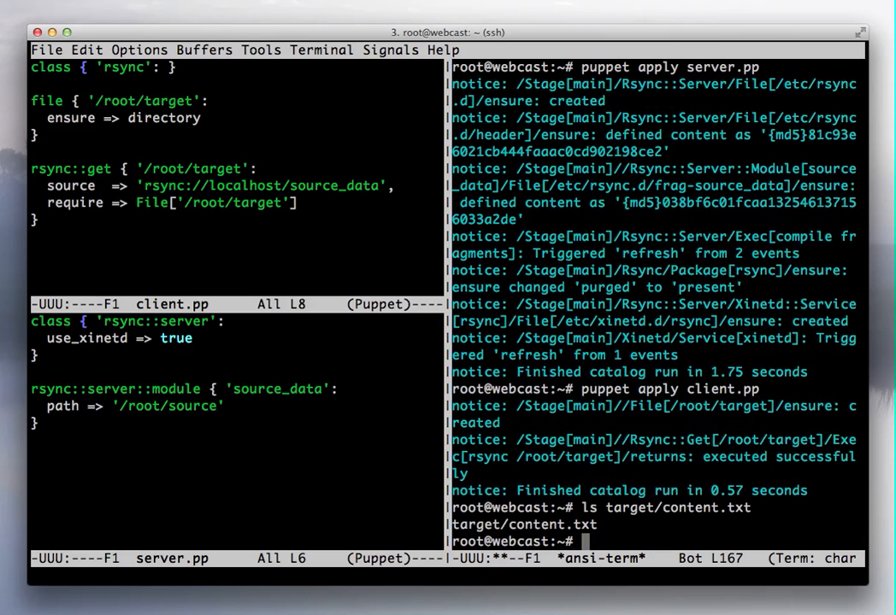
pyautogui.write('s target/content.txt')
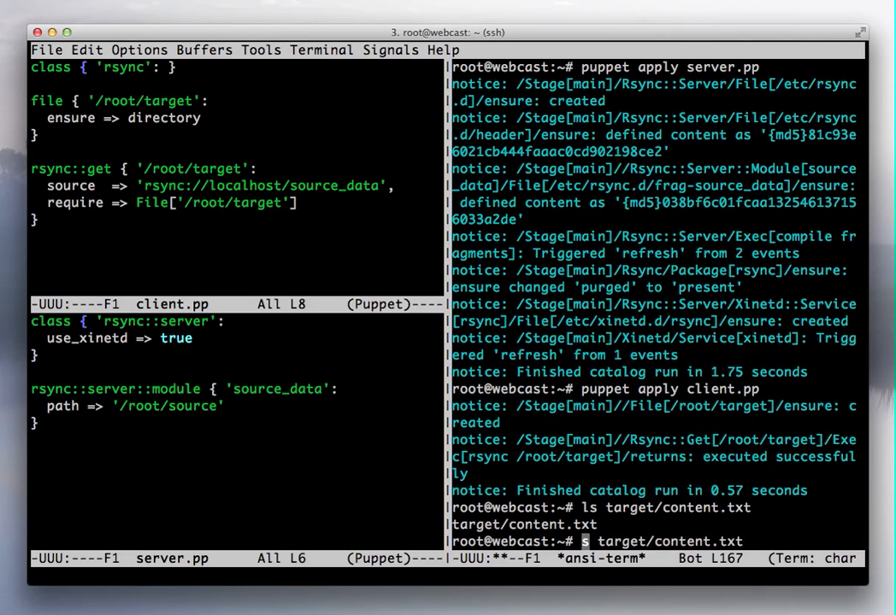
pyautogui.write('cat')
pyautogui.press('Return')
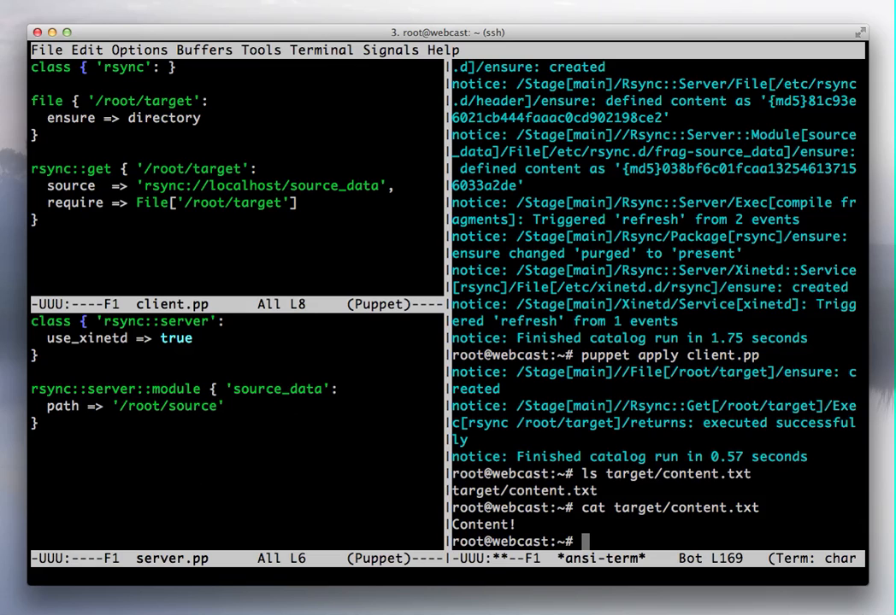
pyautogui.moveTo(289, 505)
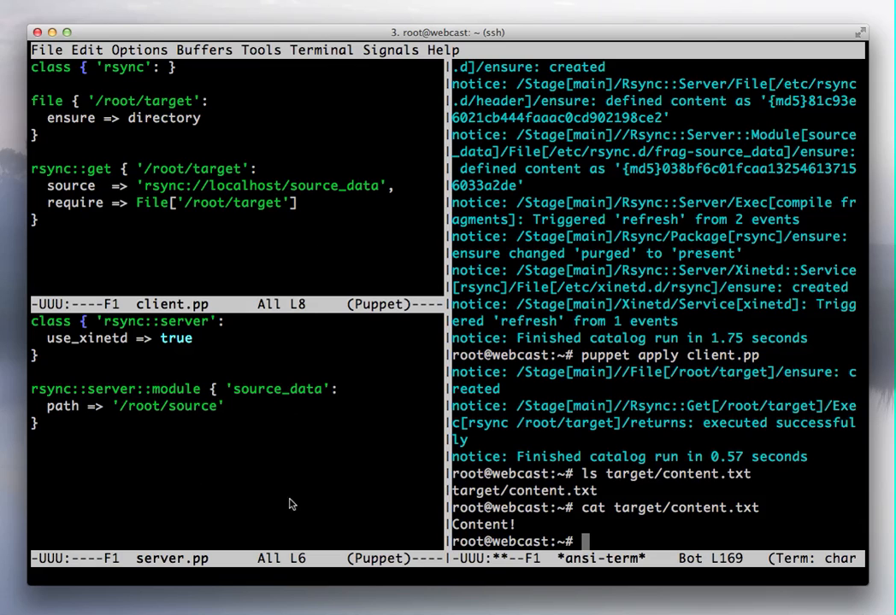